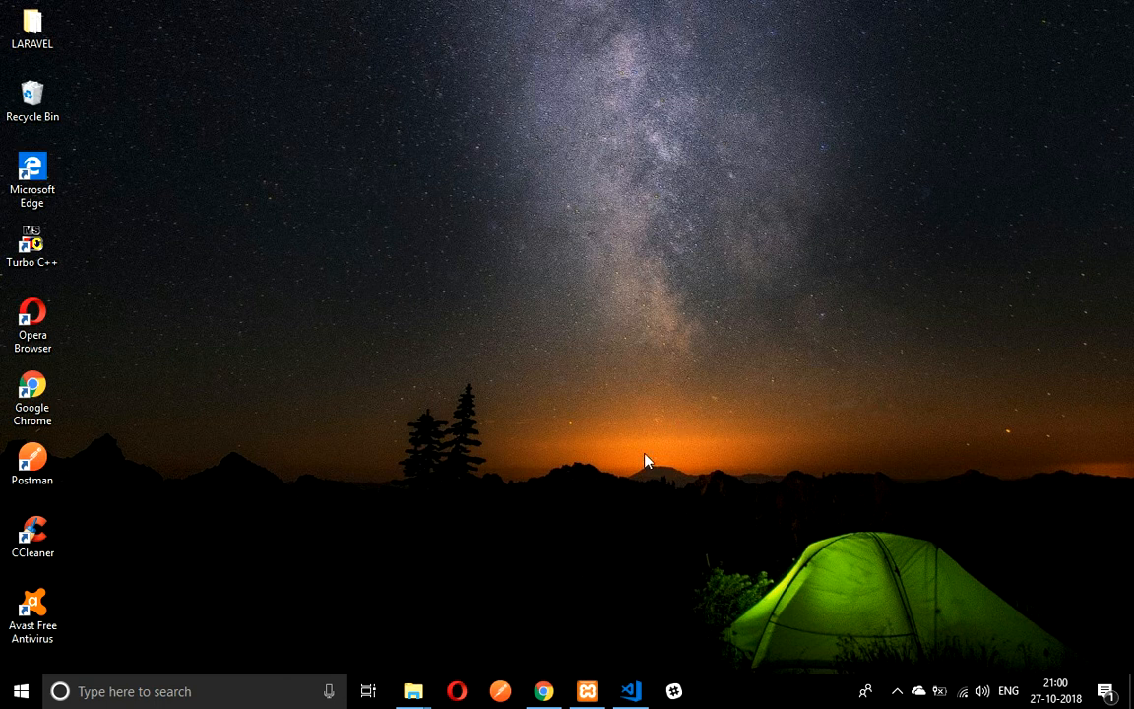
Inspect the calendar's month button in Chrome DevTools to view its style rules
{"action": "left_click", "coordinate": [630, 689]}
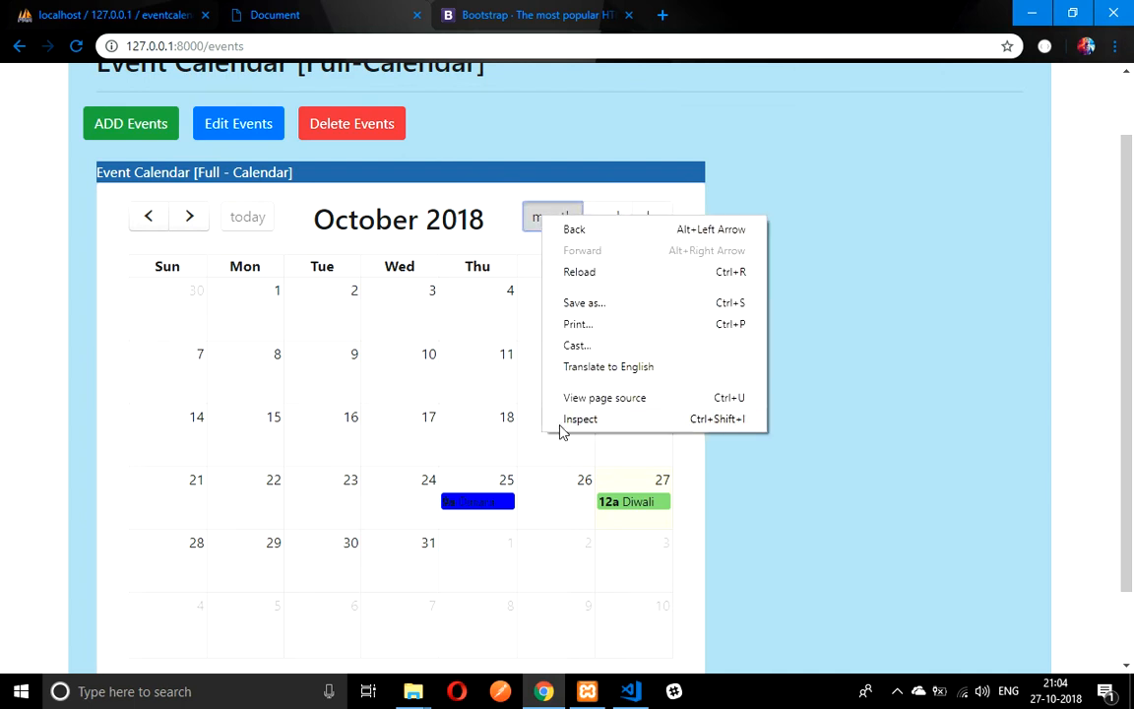
{"action": "left_click", "coordinate": [579, 418]}
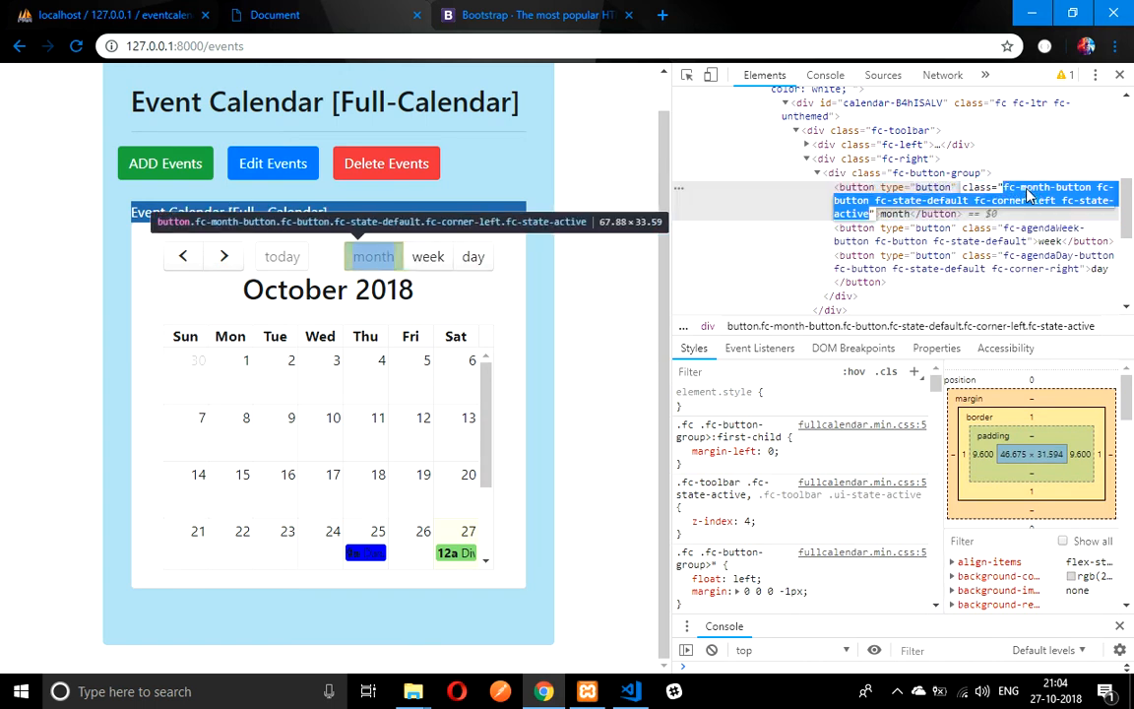